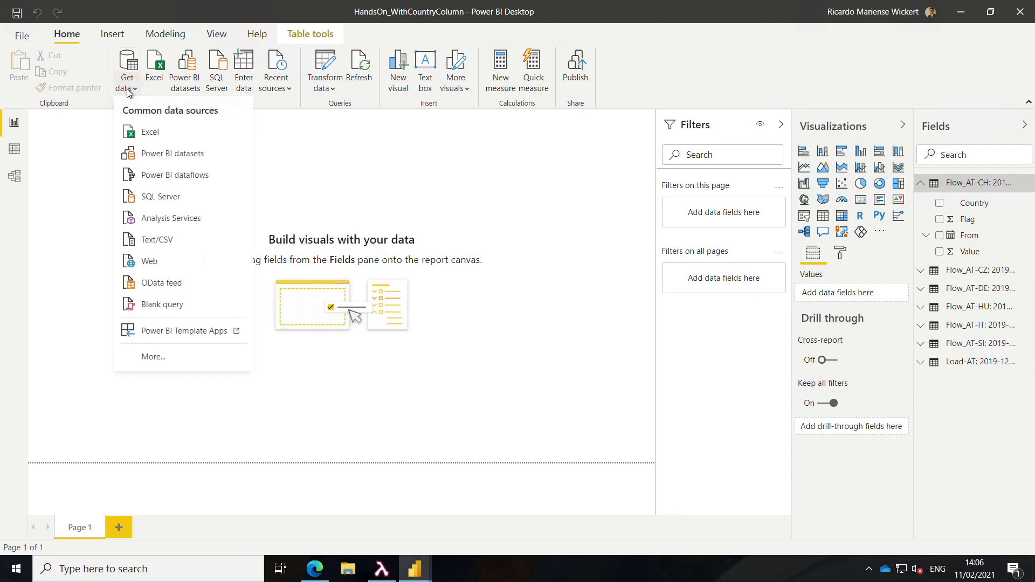
# Step: Open the full Get Data connector list and search for 'data.wor' to find data.world
pyautogui.click(159, 361)
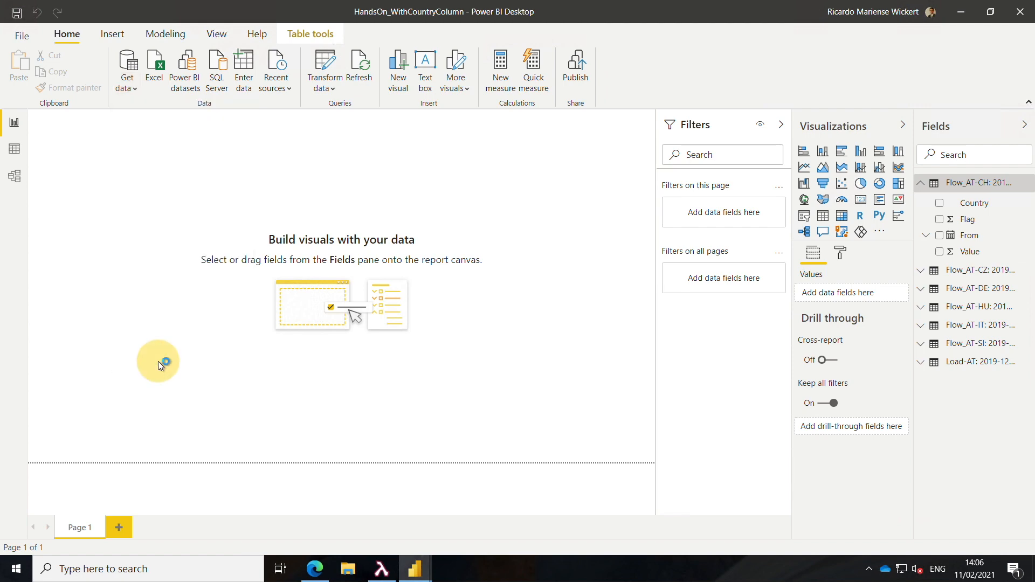
pyautogui.click(126, 66)
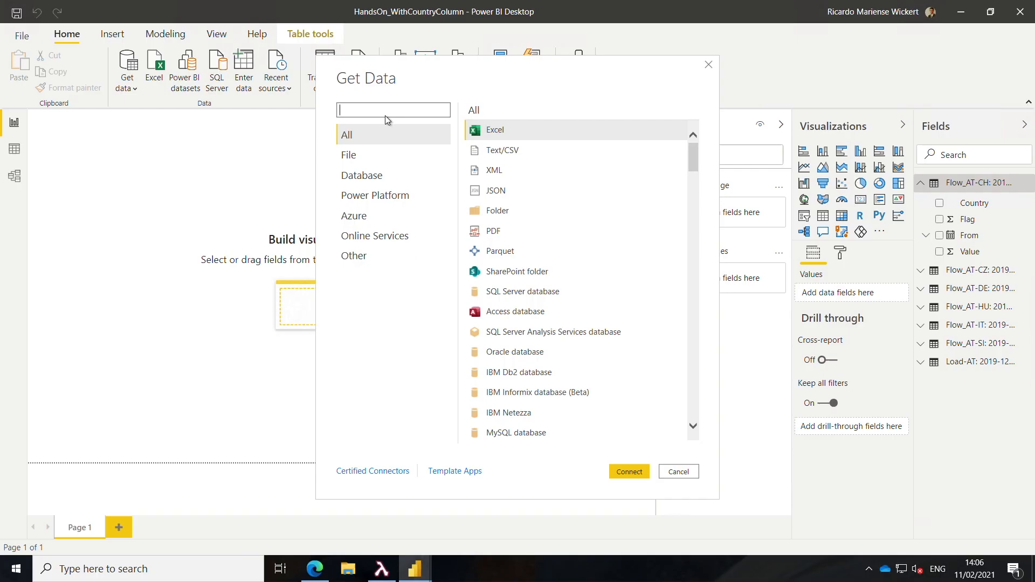
pyautogui.write('data.wor')
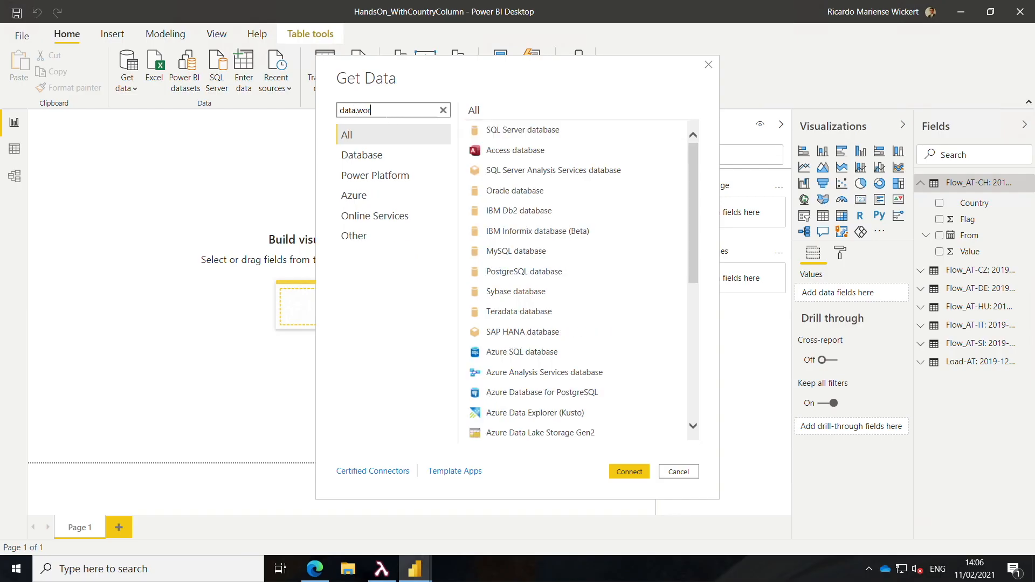